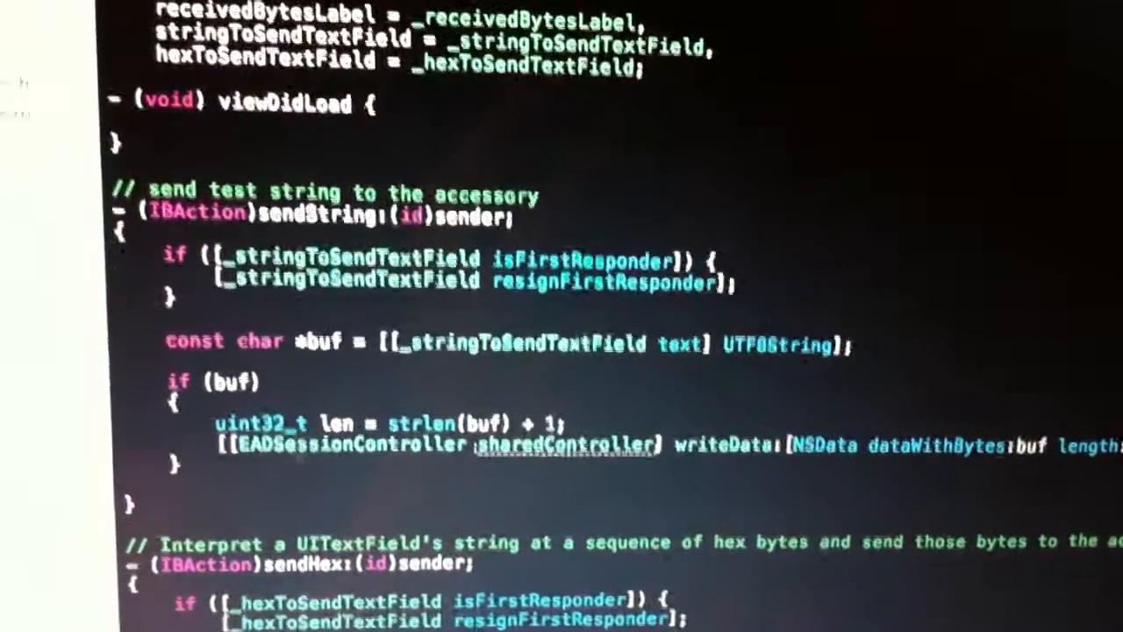
Scroll from sendString's writeData call to the _writeData method in EADSessionController.m.
scroll(up, 3)
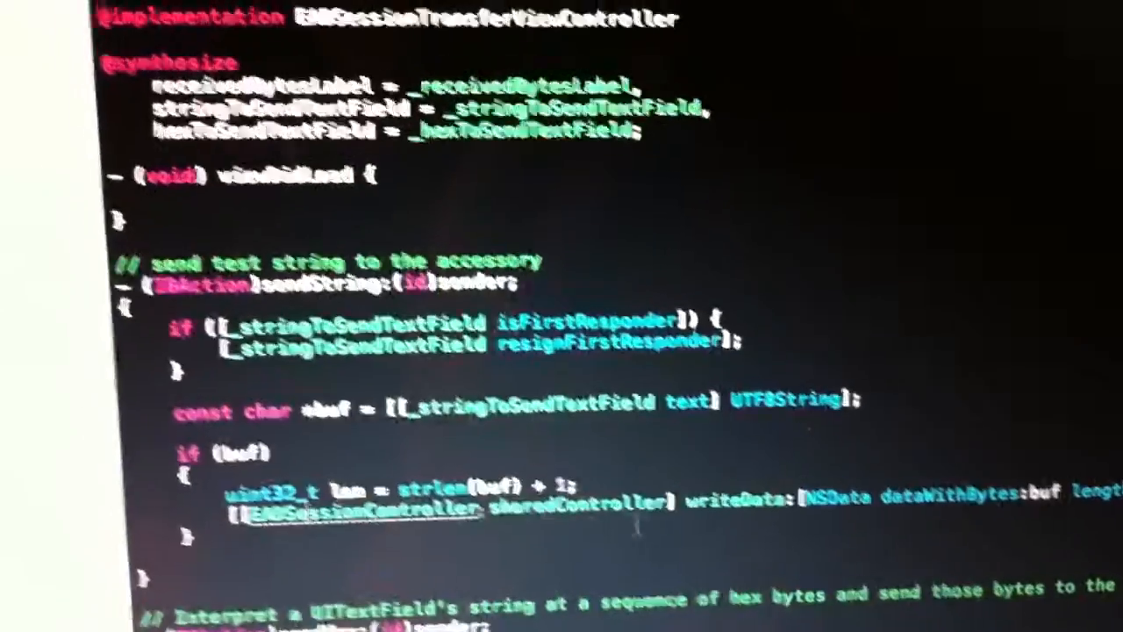
scroll(down, 3)
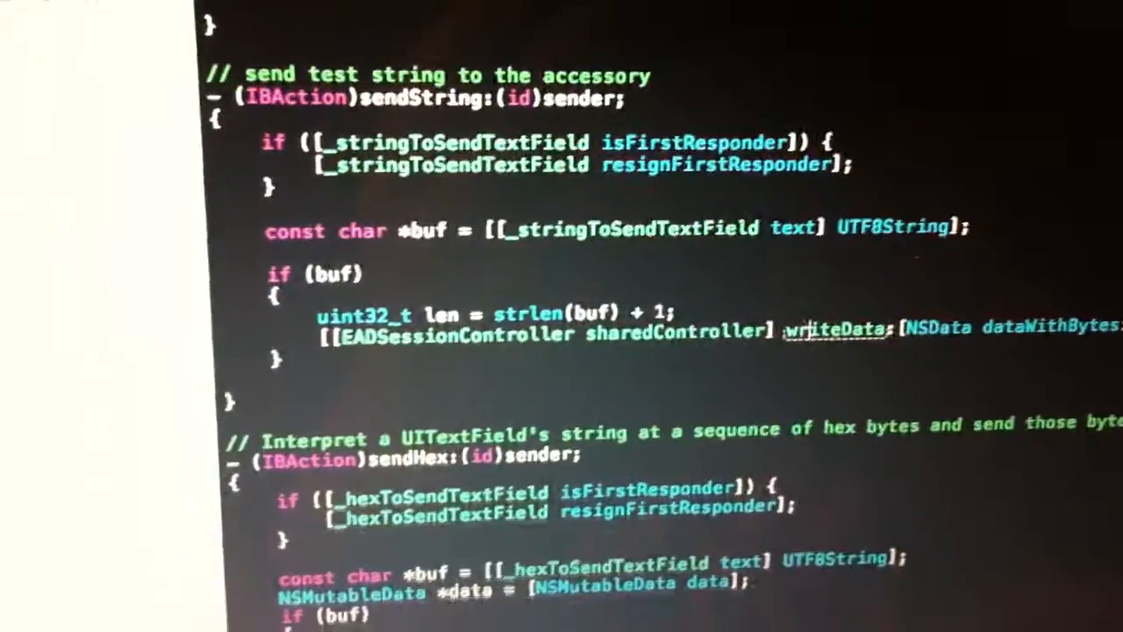
scroll(up, 3)
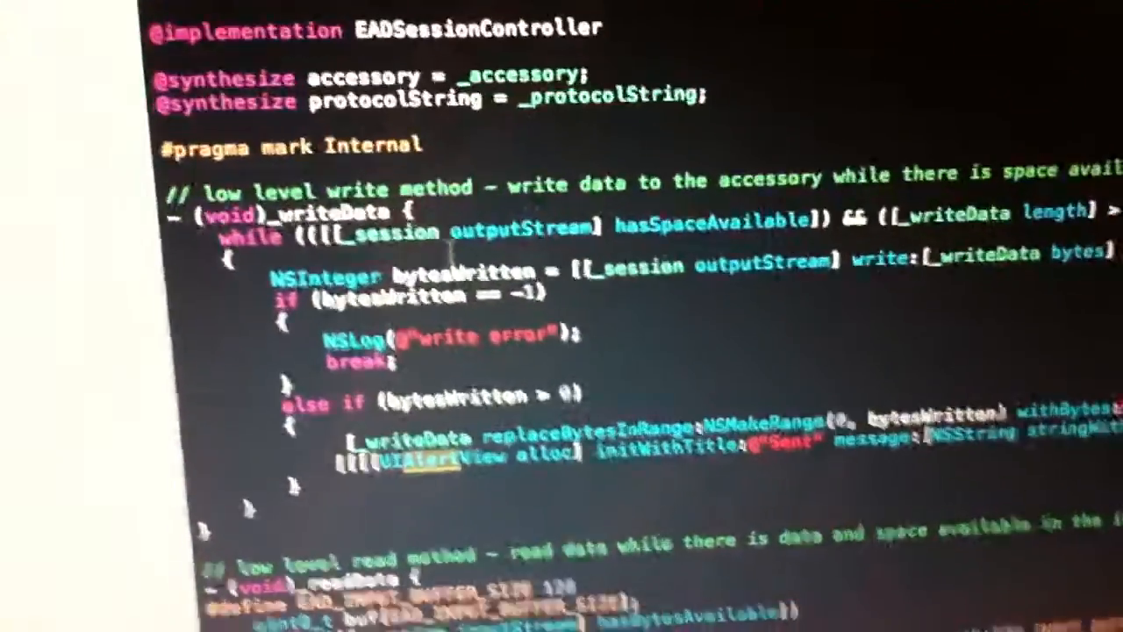
Show EADSessionController.m's method list, including _writeData and writeData:, in the jump bar.
scroll(down, 3)
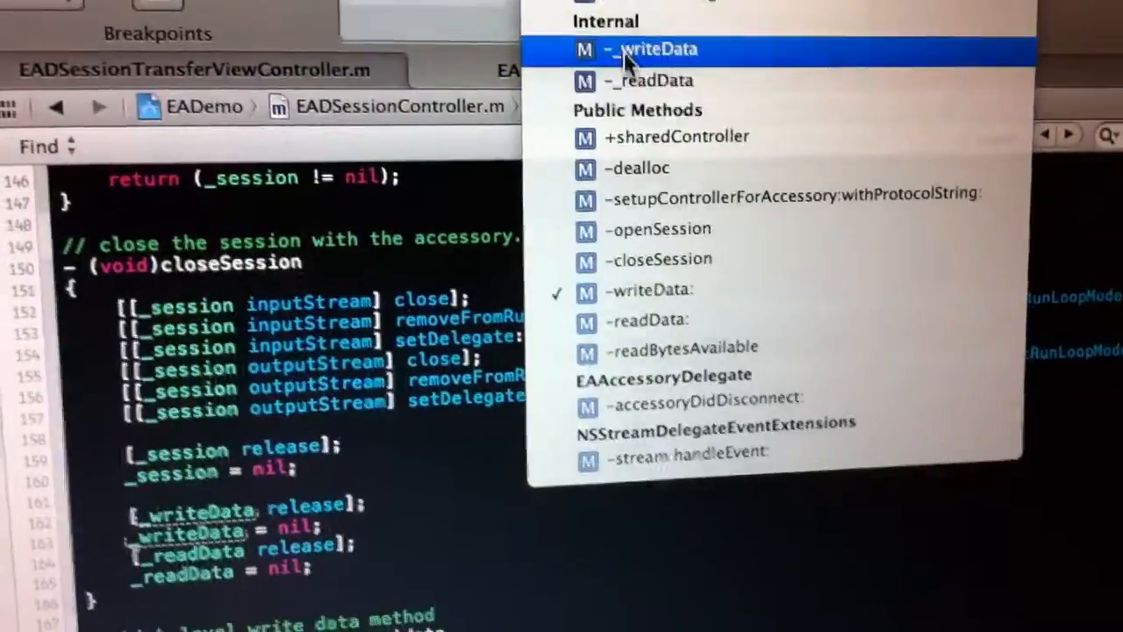
Jump to -_writeData and review its output-stream while loop, 'Sent' alert, and _readData.
click(651, 49)
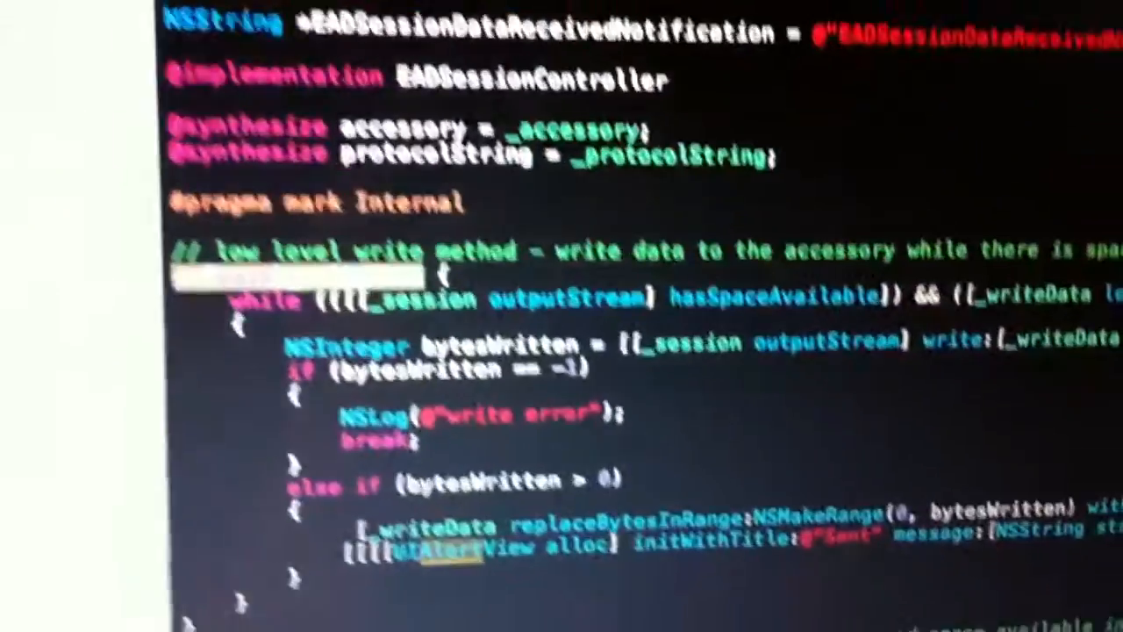
scroll(down, 3)
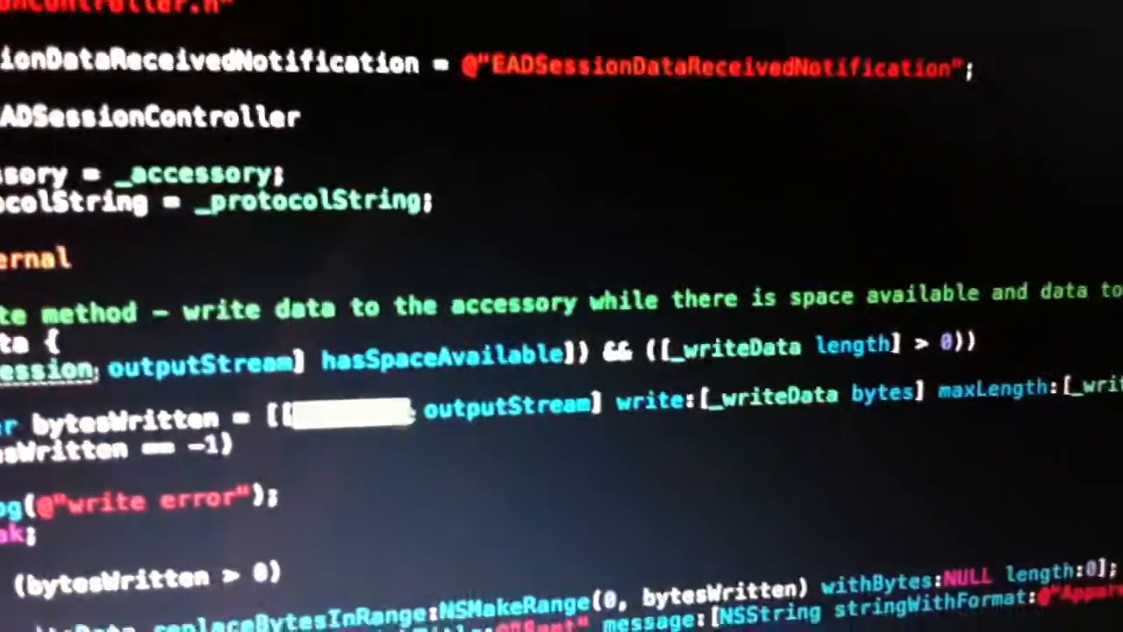
scroll(down, 3)
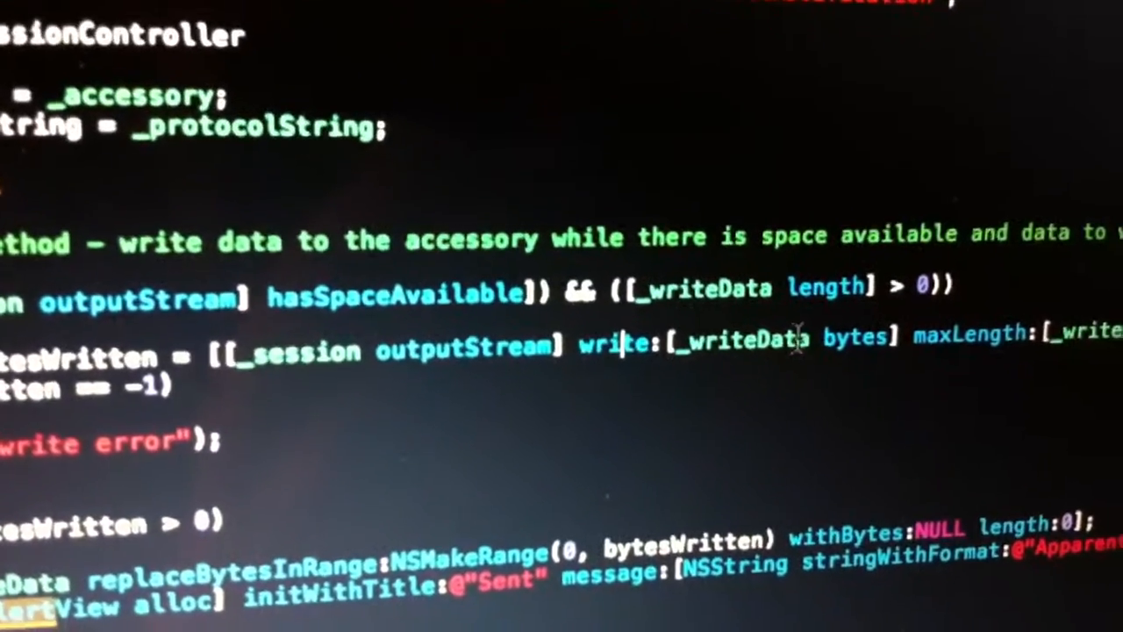
scroll(down, 3)
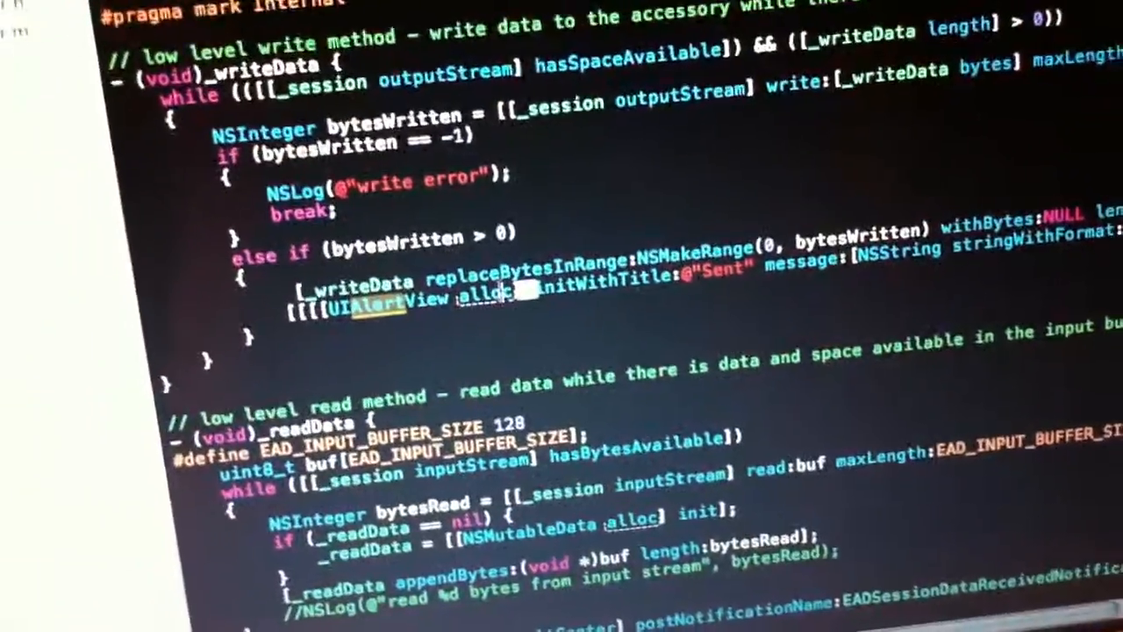
scroll(down, 3)
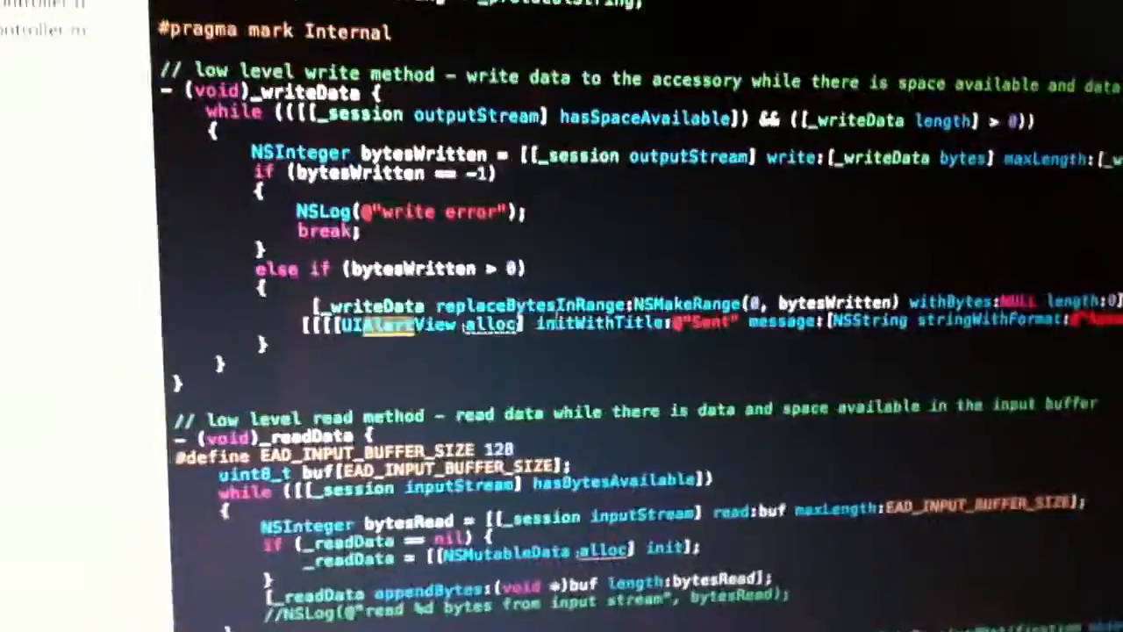
scroll(up, 3)
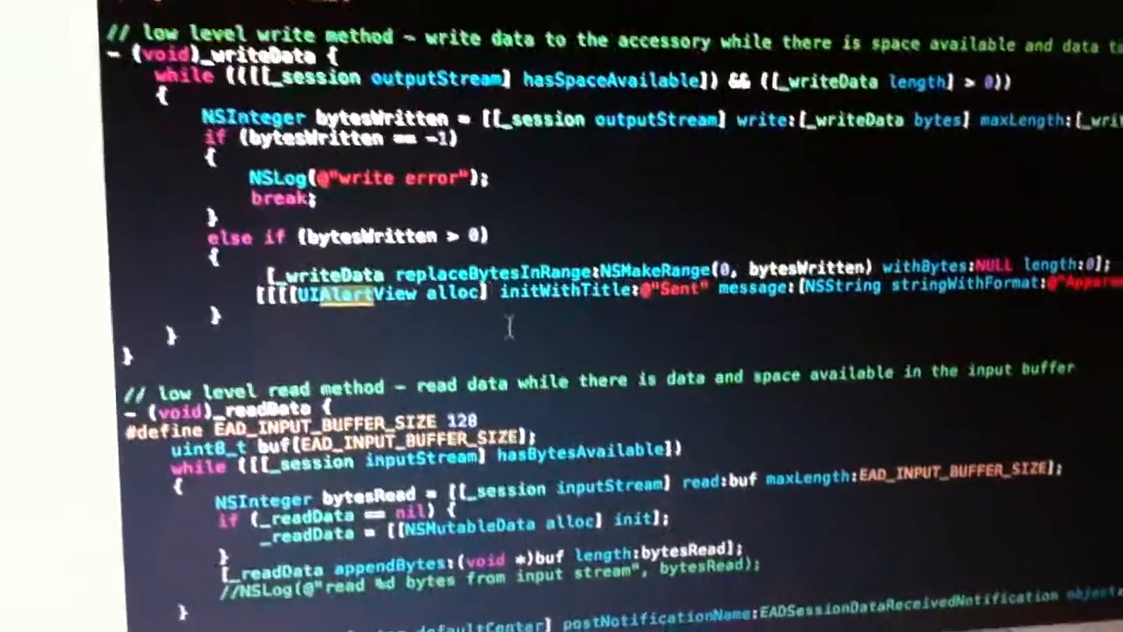